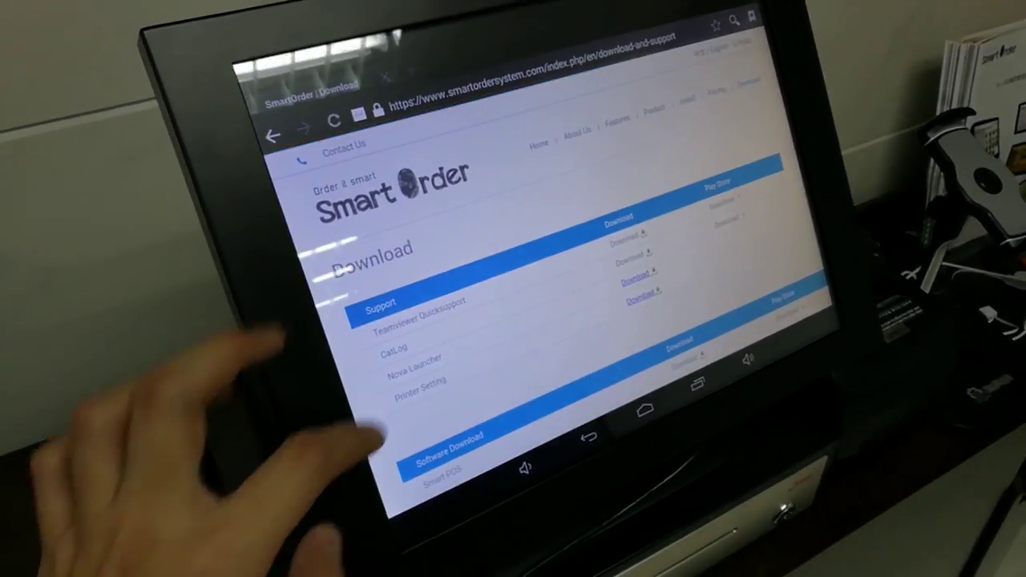
# Scroll to Software Download and start the POS Plus app download.
pyautogui.scroll(-3)
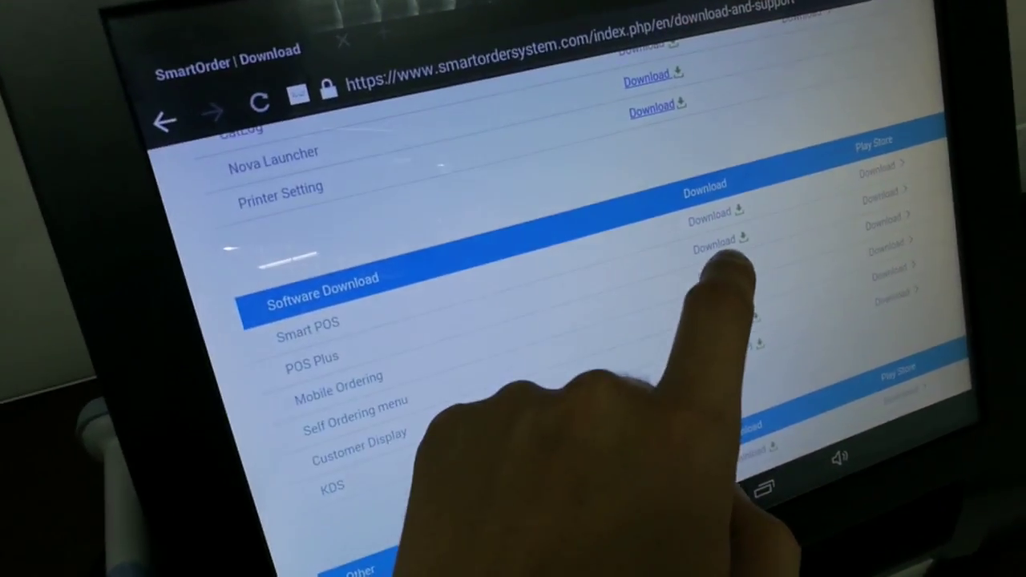
pyautogui.click(721, 239)
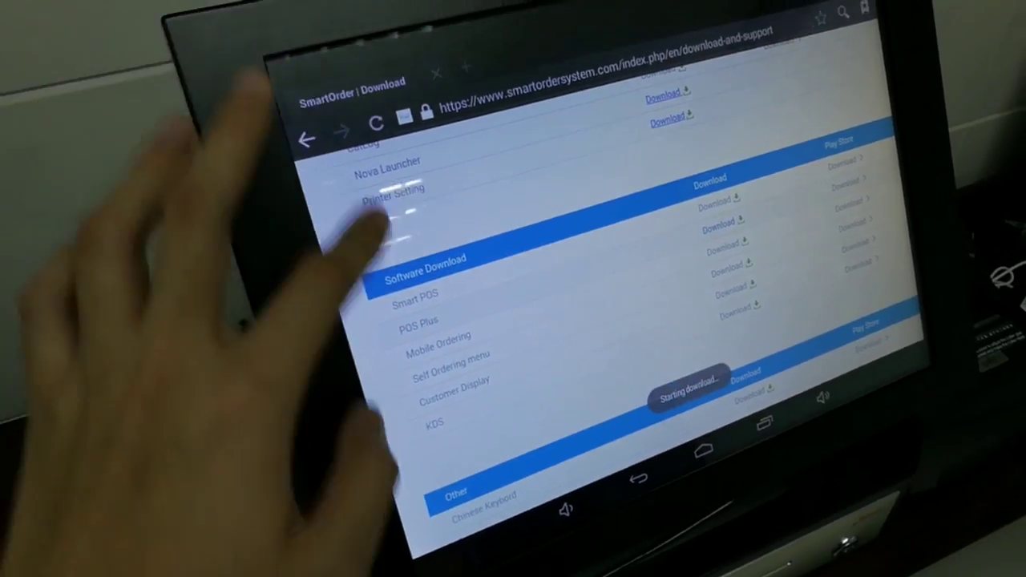